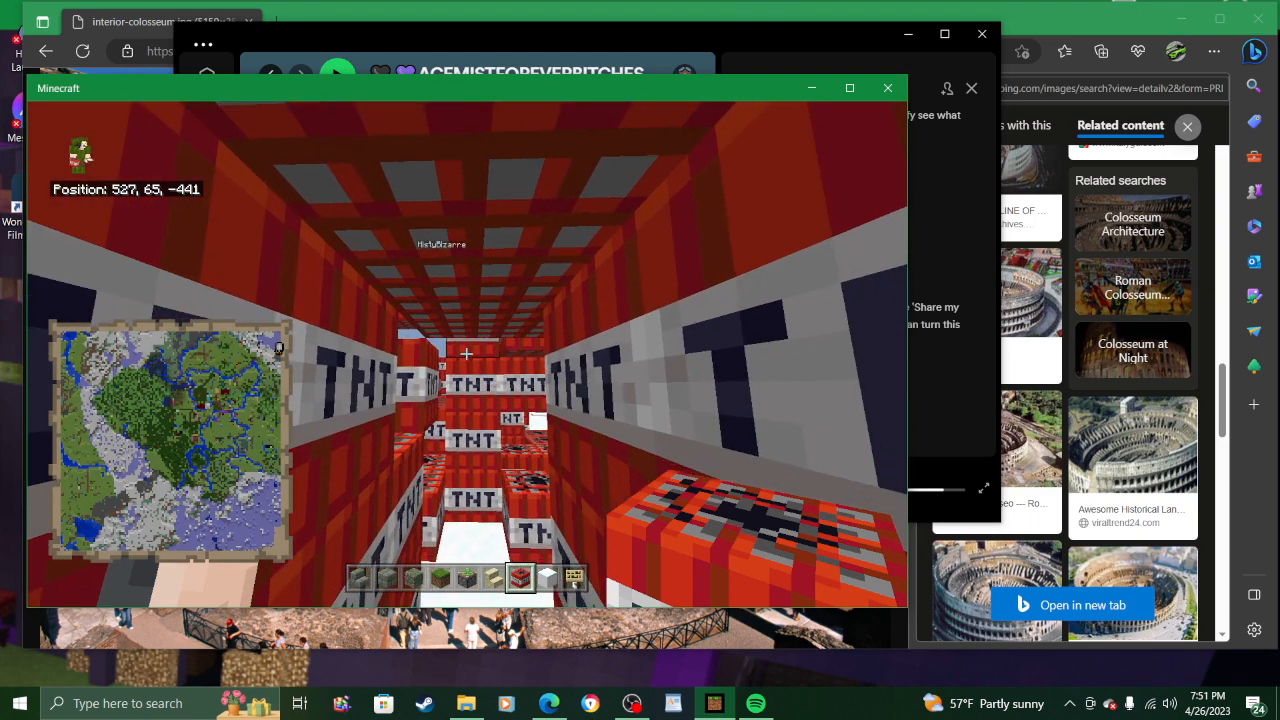
{"action": "mouse_move", "coordinate": [465, 354]}
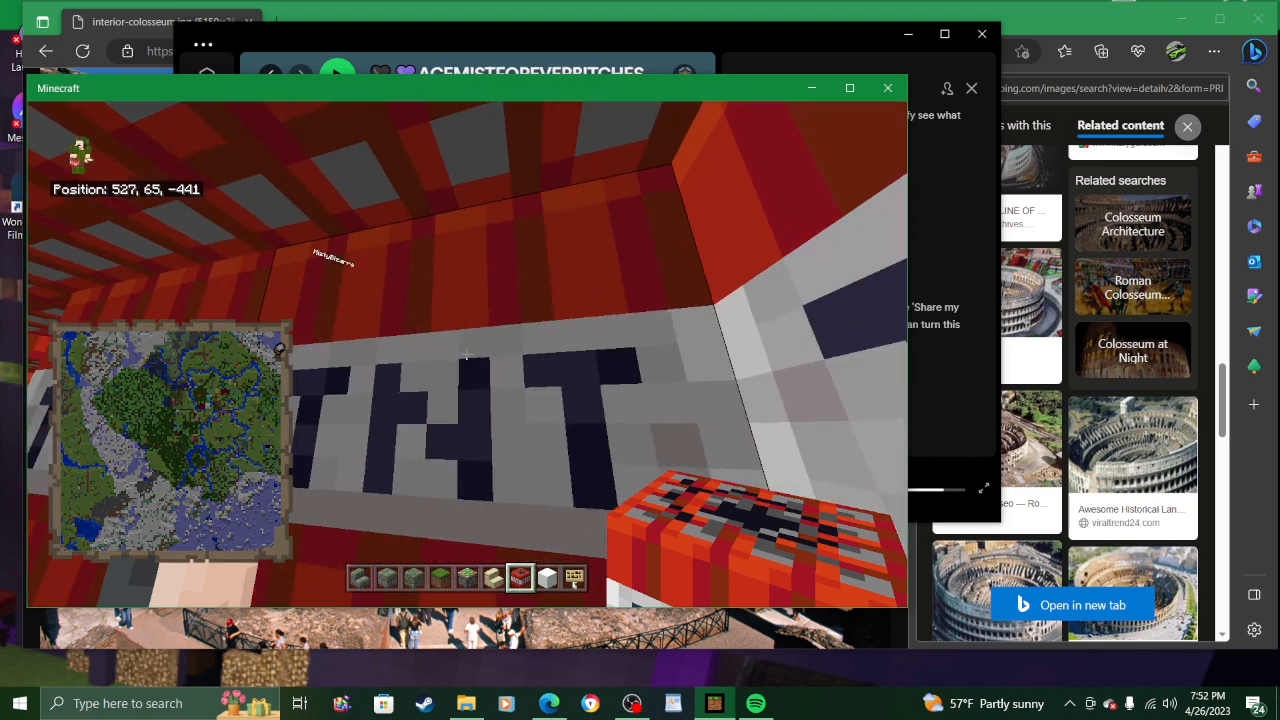
{"action": "mouse_move", "coordinate": [465, 353]}
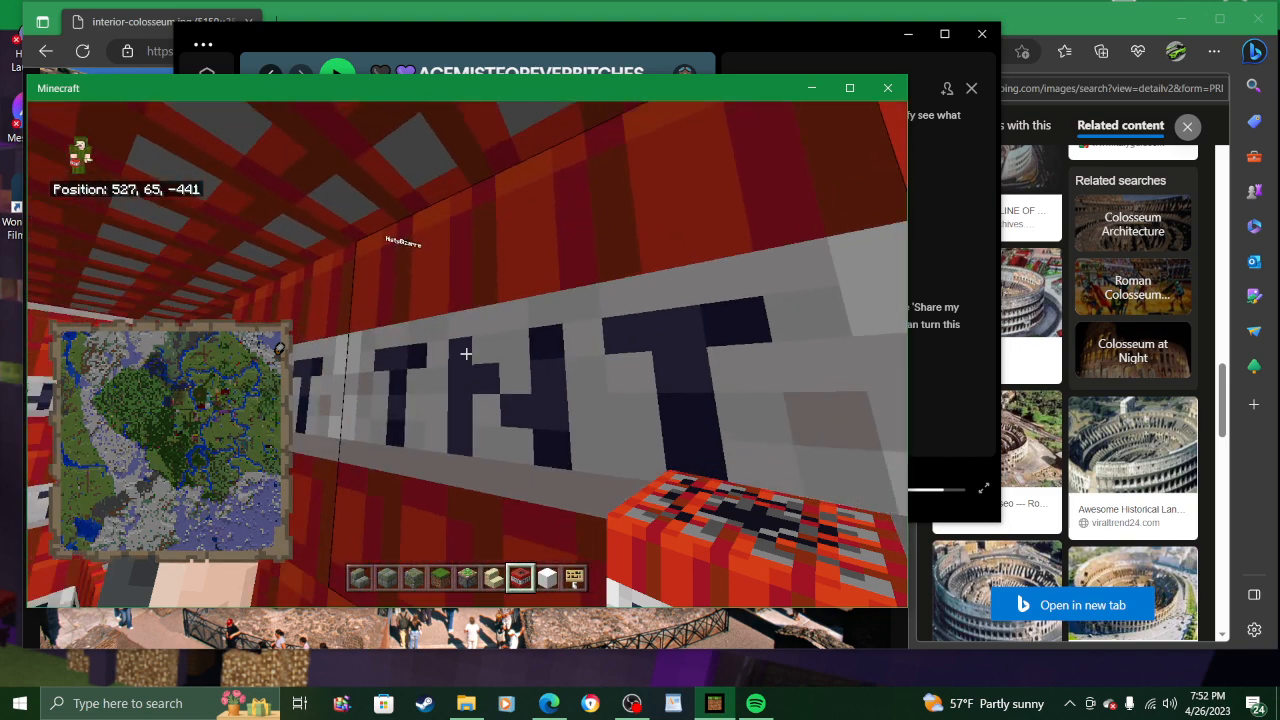
{"action": "mouse_move", "coordinate": [465, 354]}
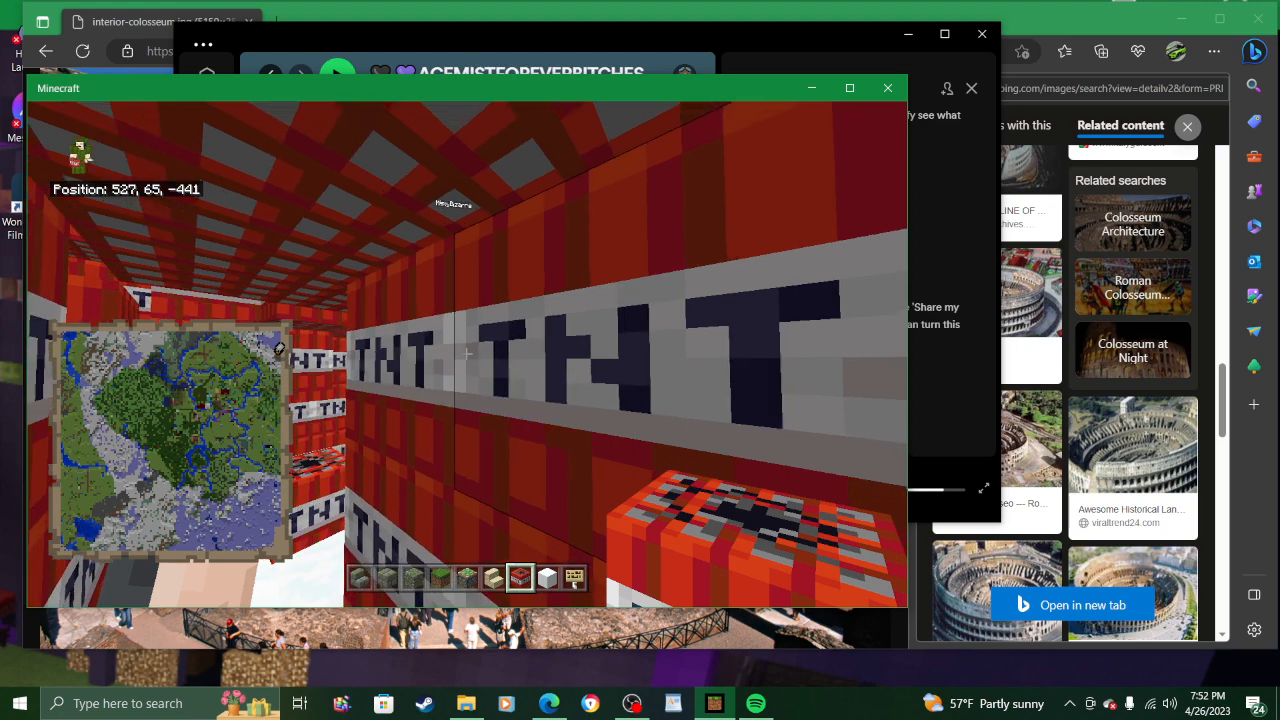
{"action": "mouse_move", "coordinate": [465, 353]}
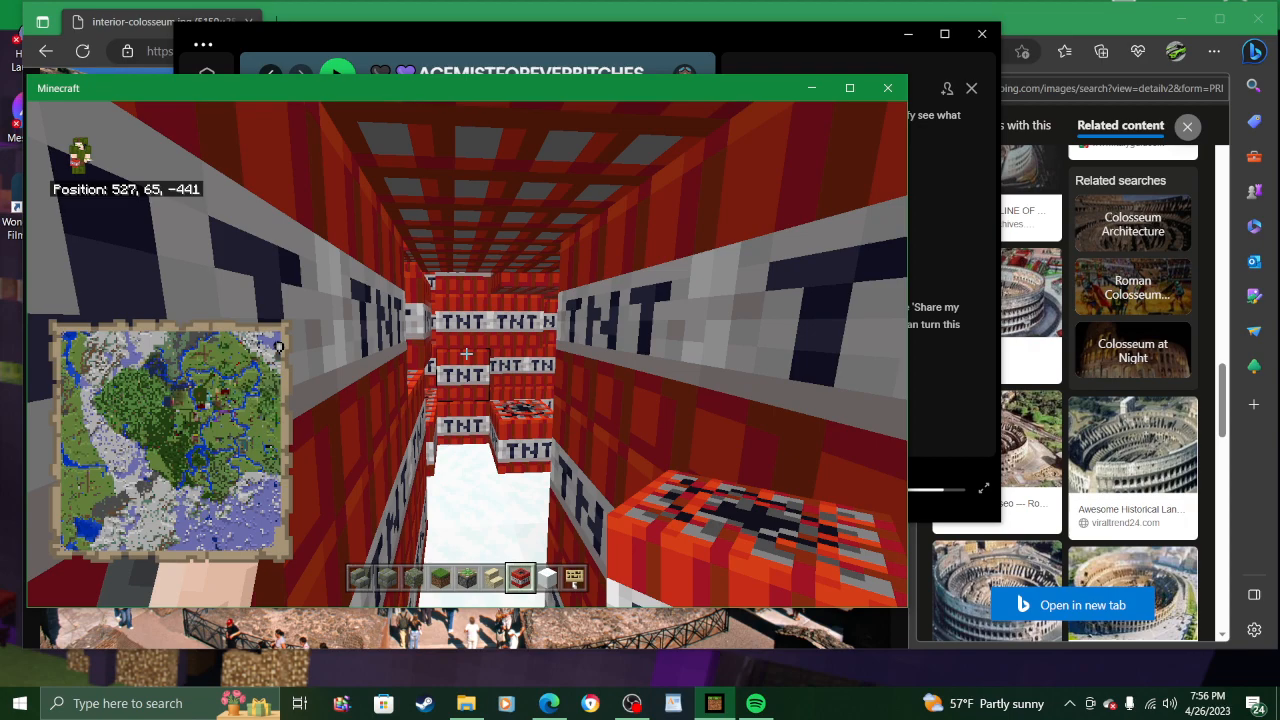
{"action": "mouse_move", "coordinate": [465, 353]}
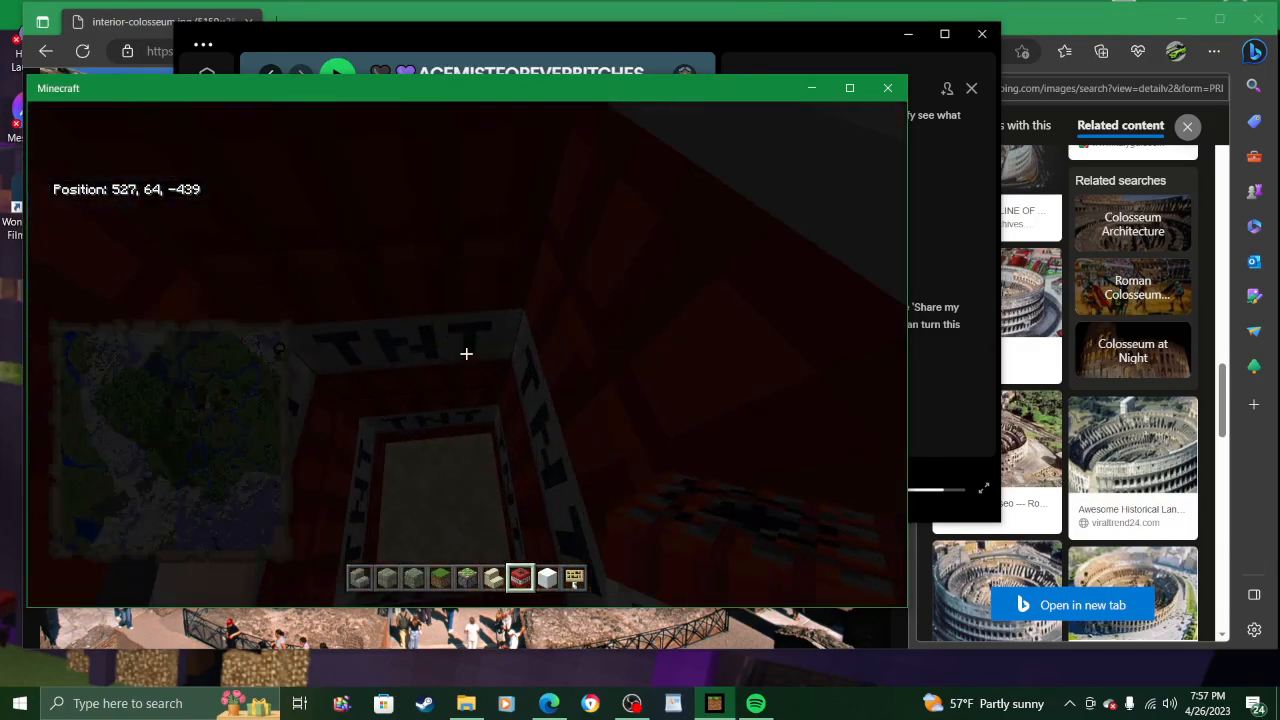
{"action": "mouse_move", "coordinate": [465, 354]}
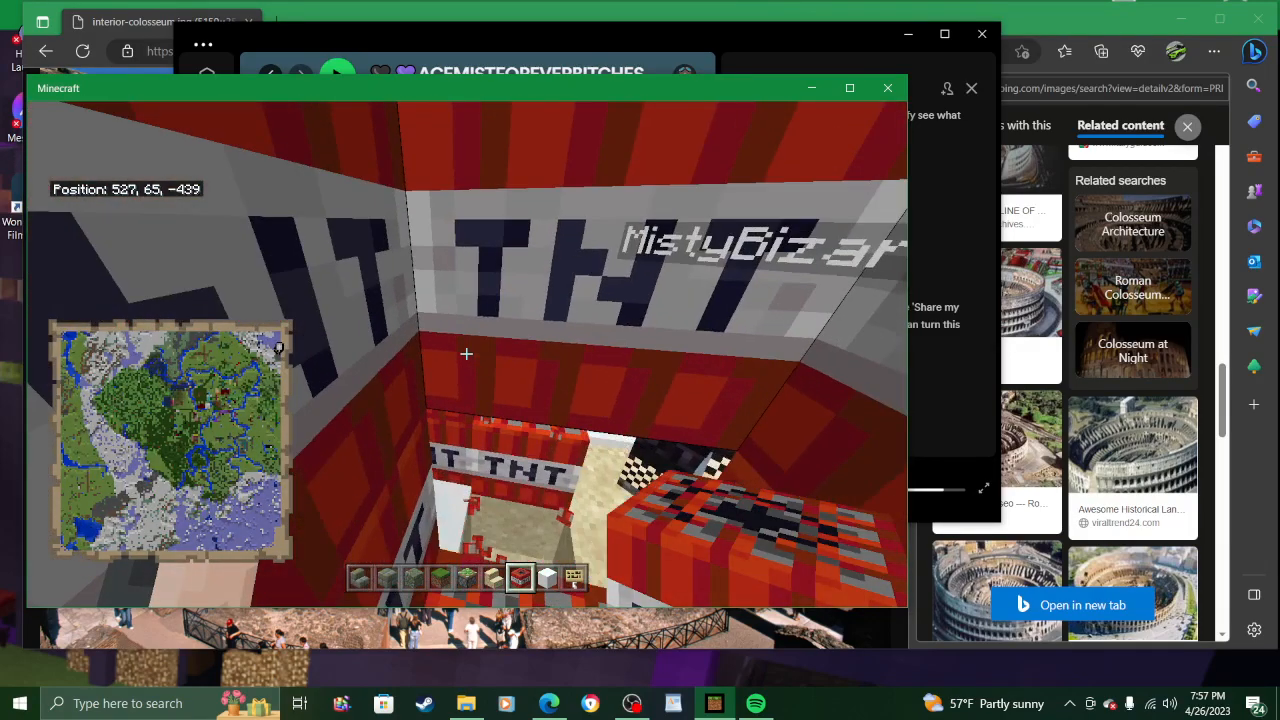